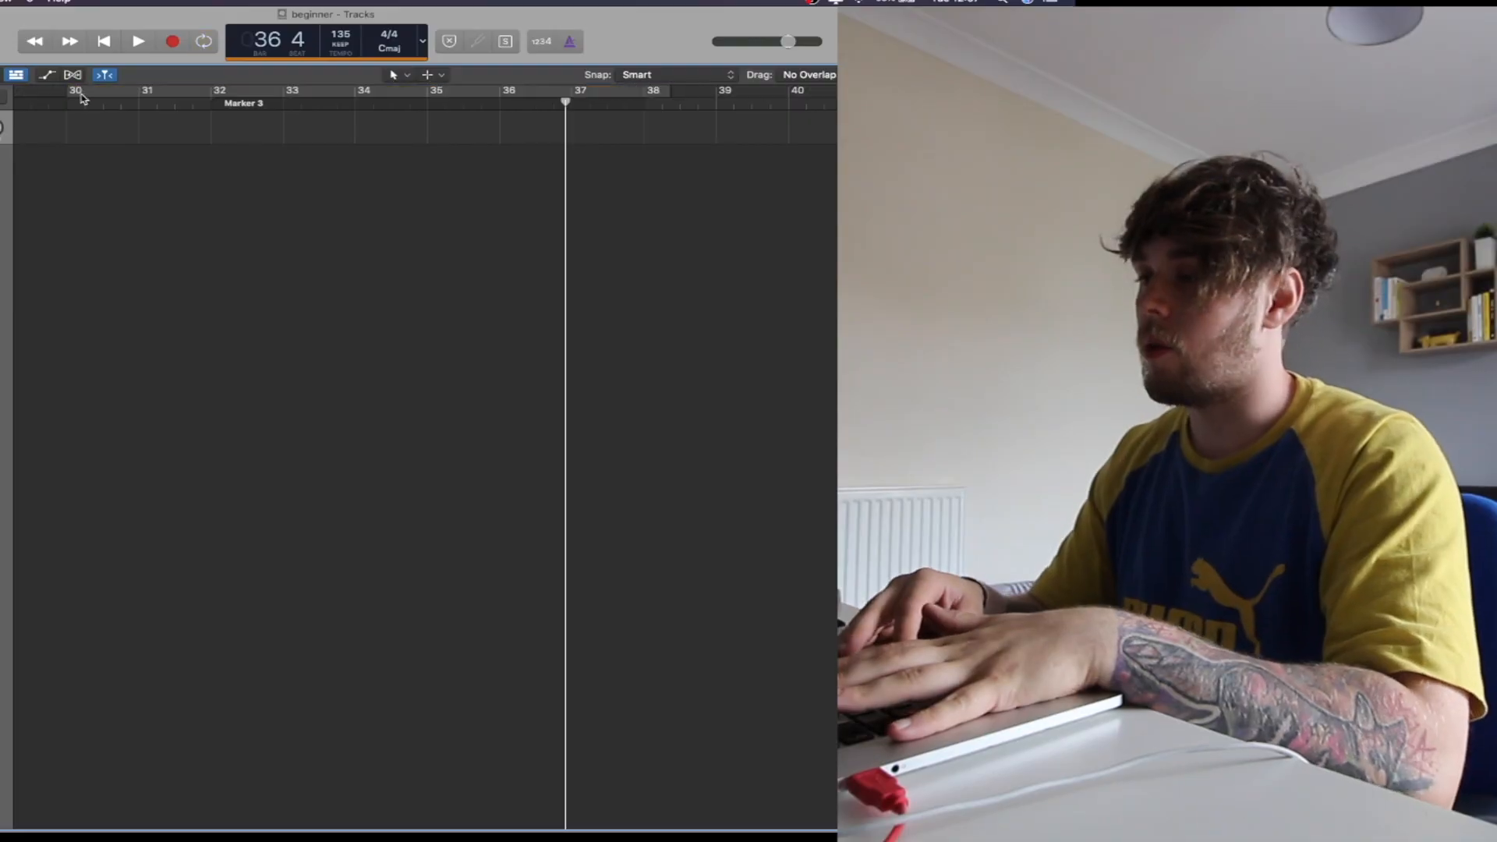
- Mark bar 30 on the ruler as the start of the loop area
{"action": "left_click", "coordinate": [201, 39]}
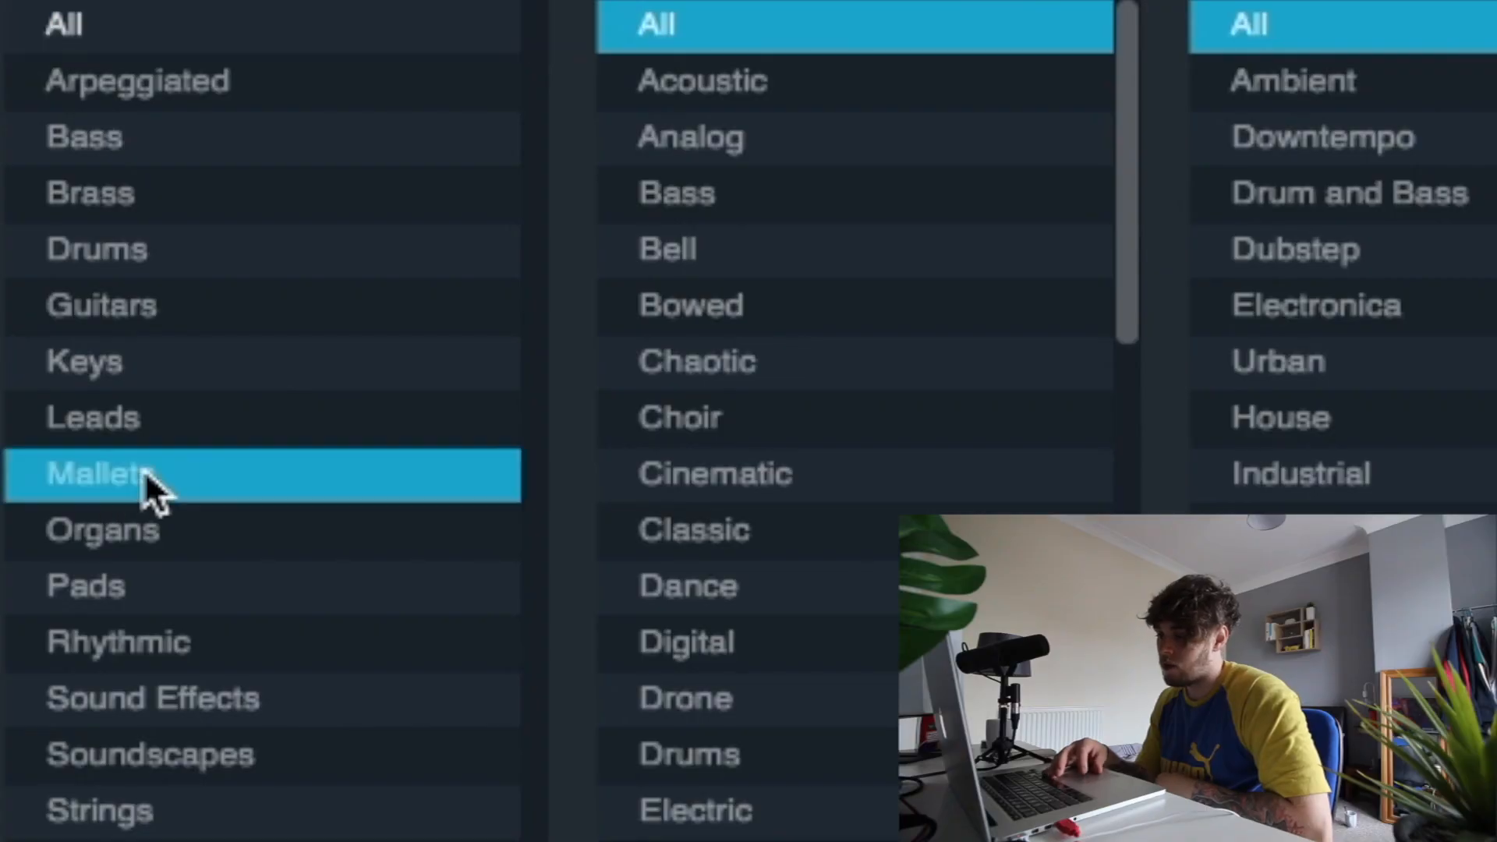
- Filter the Alchemy browser to the Mallets category and pick a preset from it
{"action": "left_click", "coordinate": [101, 305]}
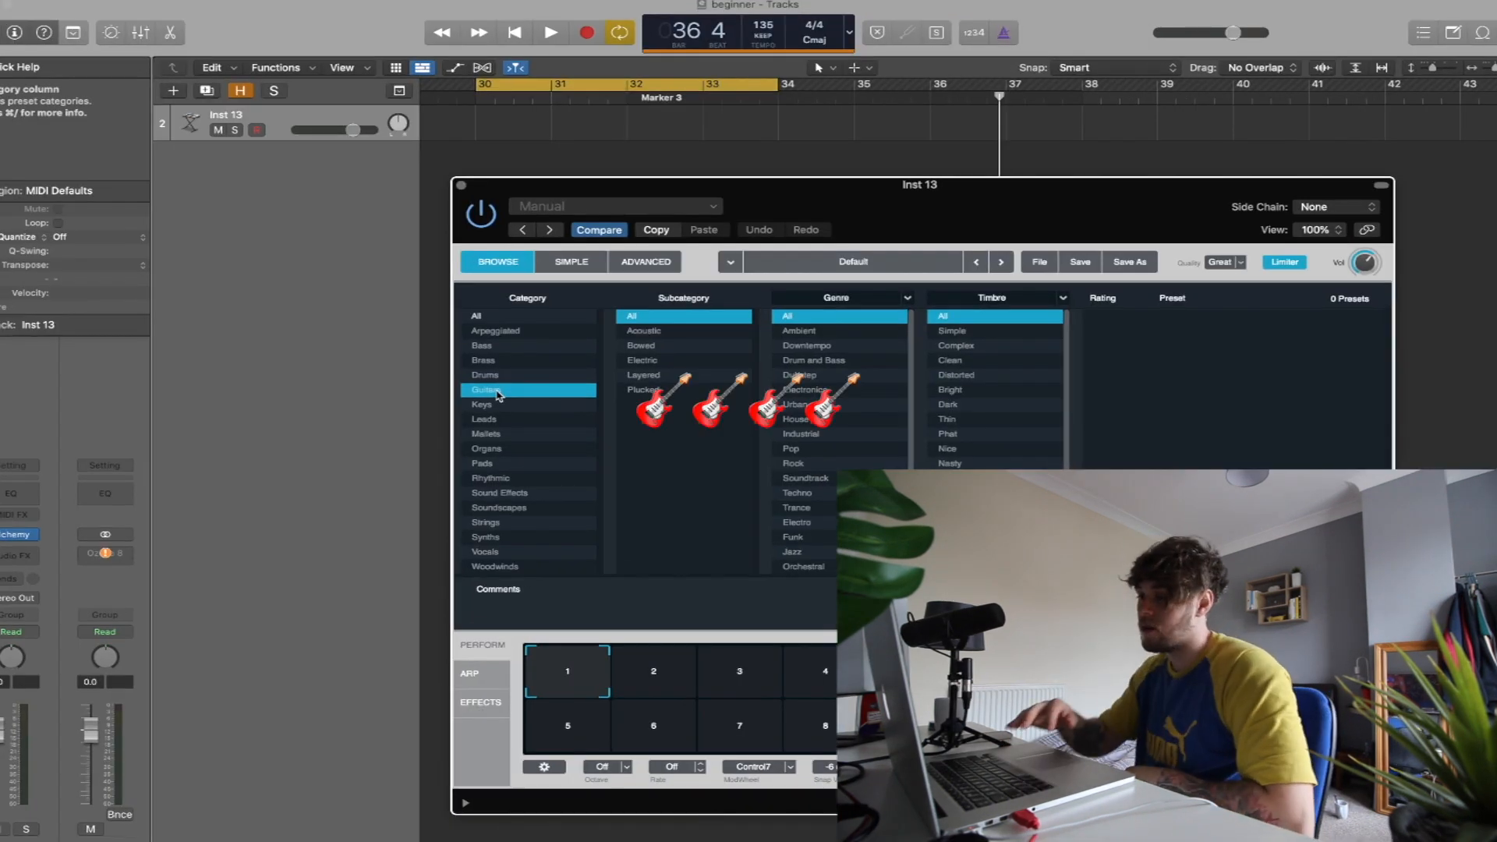
{"action": "left_click", "coordinate": [500, 433]}
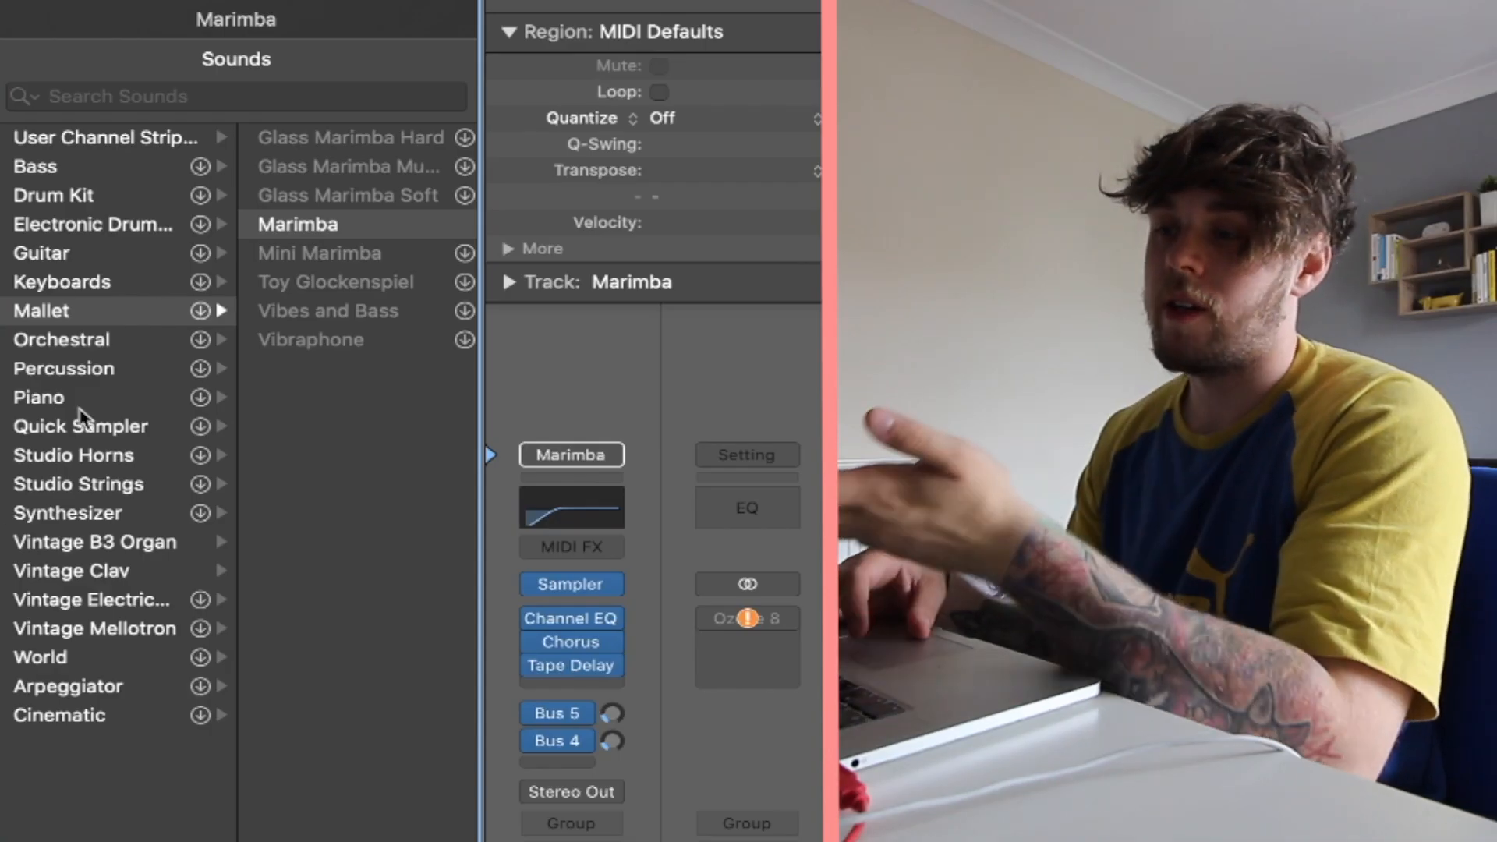
{"action": "mouse_move", "coordinate": [125, 364]}
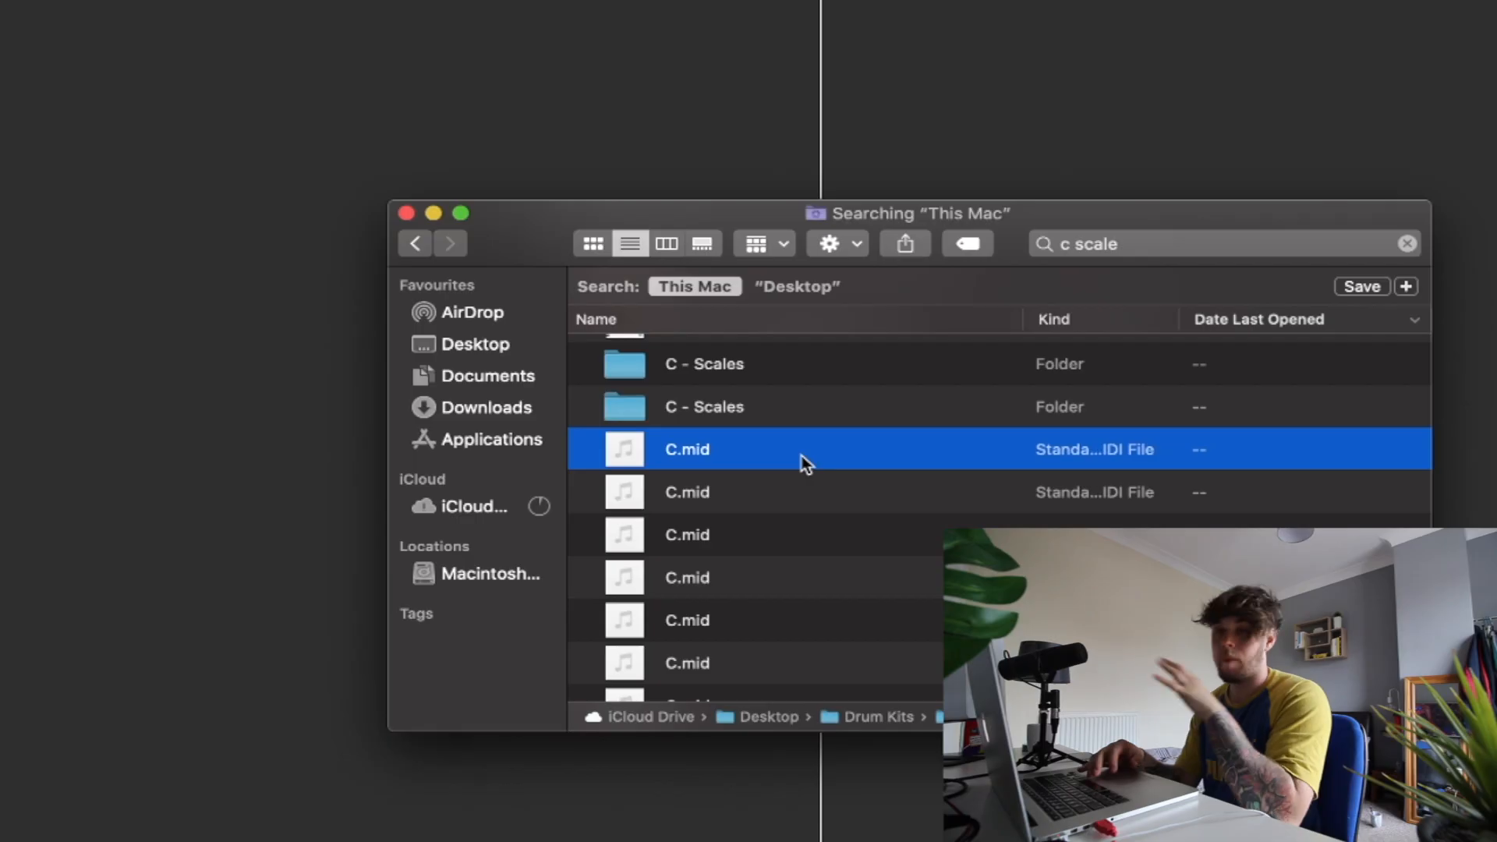
- Drag C.mid from Finder onto the Marimba track in the arrange area
{"action": "left_click_drag", "start_coordinate": [686, 449], "coordinate": [334, 201]}
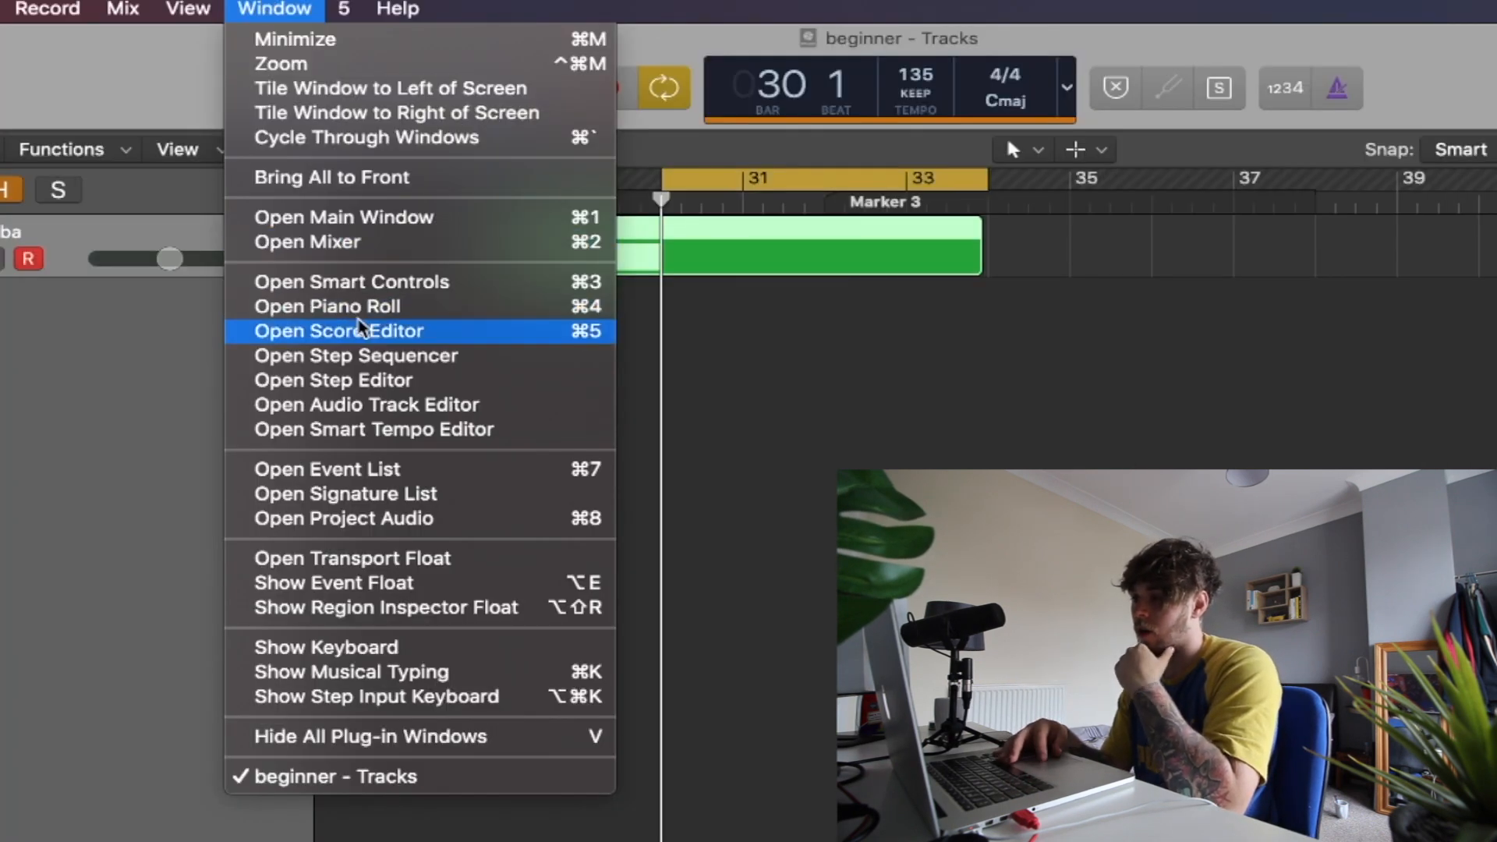
{"action": "mouse_move", "coordinate": [359, 307]}
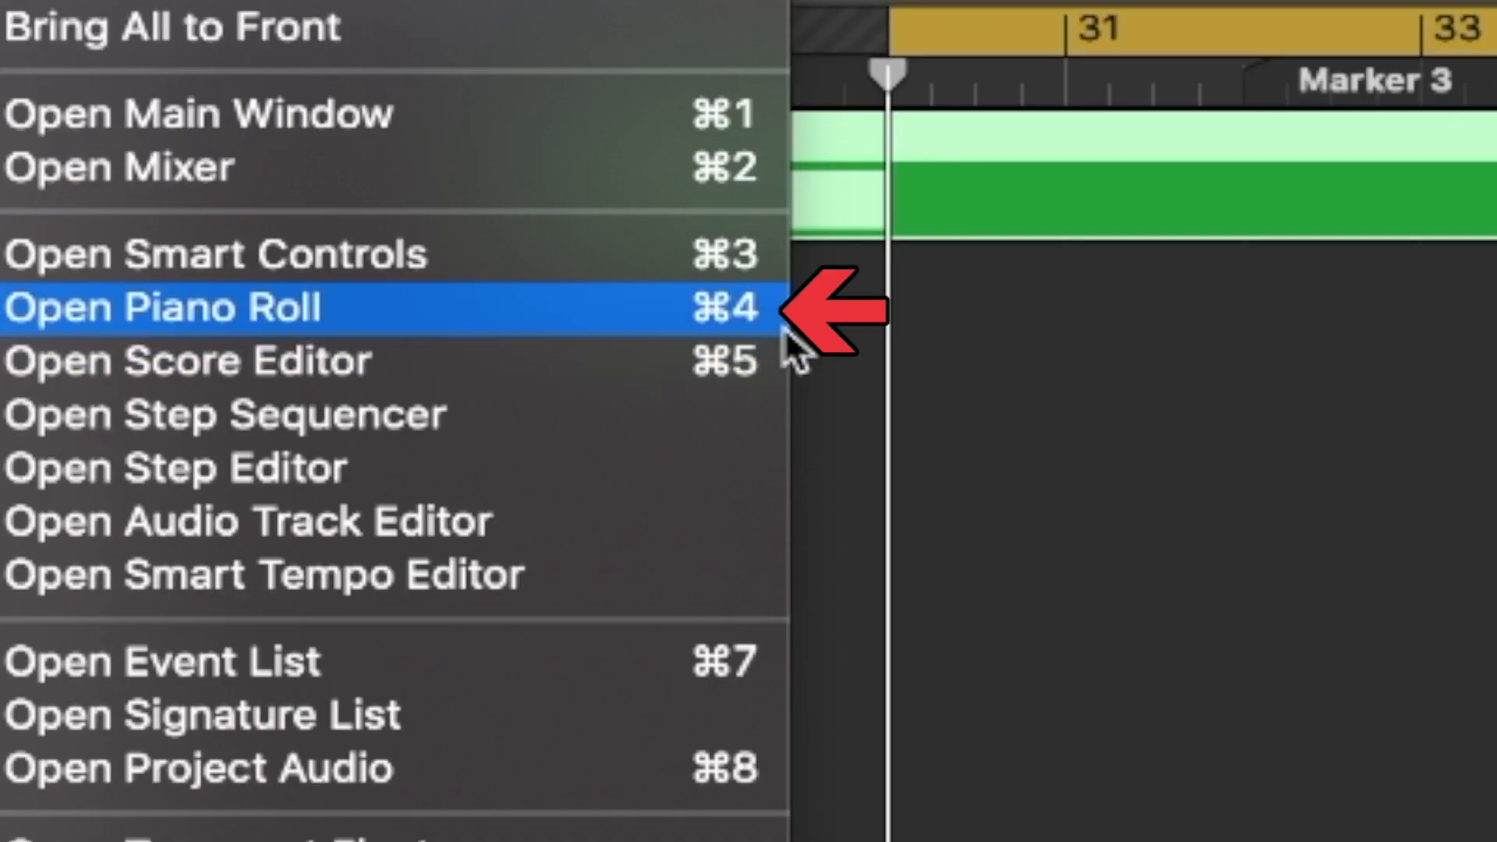
- Bring the imported C scale region up in the Piano Roll editor
{"action": "left_click", "coordinate": [172, 307]}
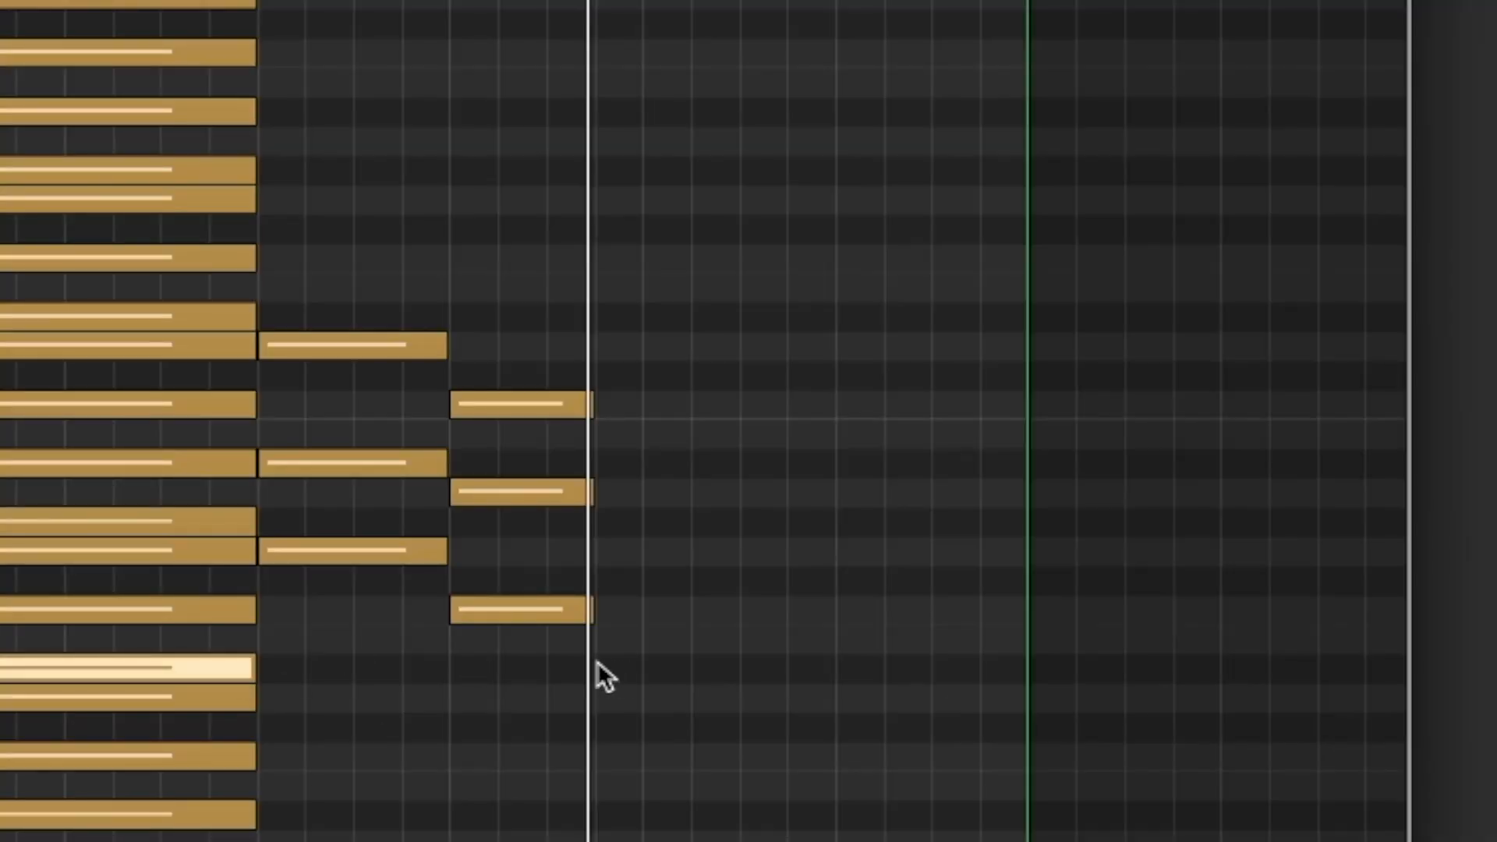
- Deselect the notes after stacking the scale into sequential triads
{"action": "left_click", "coordinate": [612, 568]}
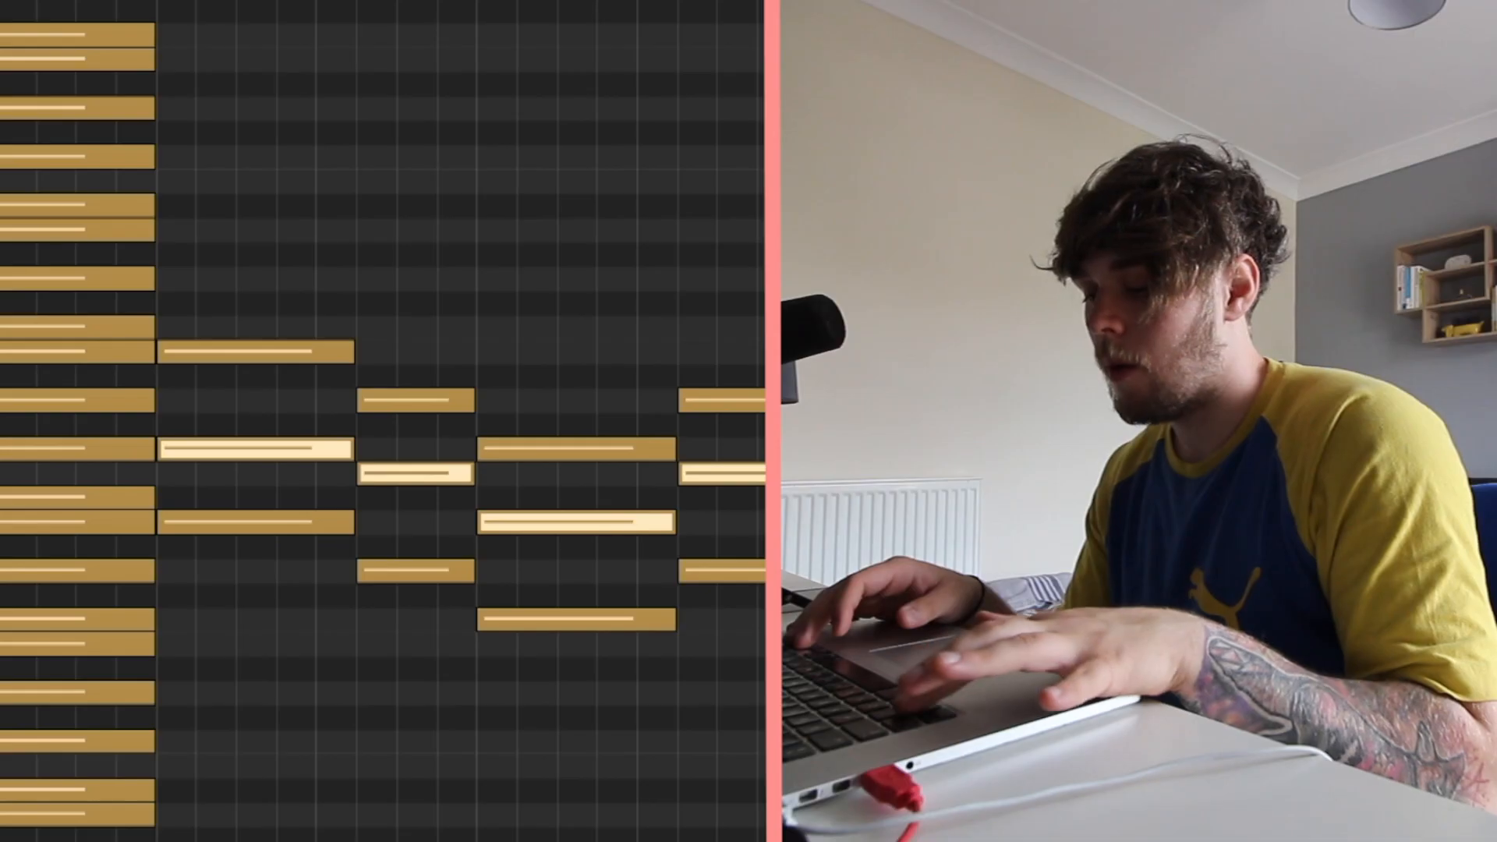
- Transpose the selected chord notes up two octaves with Option+Shift+Up
{"action": "key", "text": "Alt+Shift+Up"}
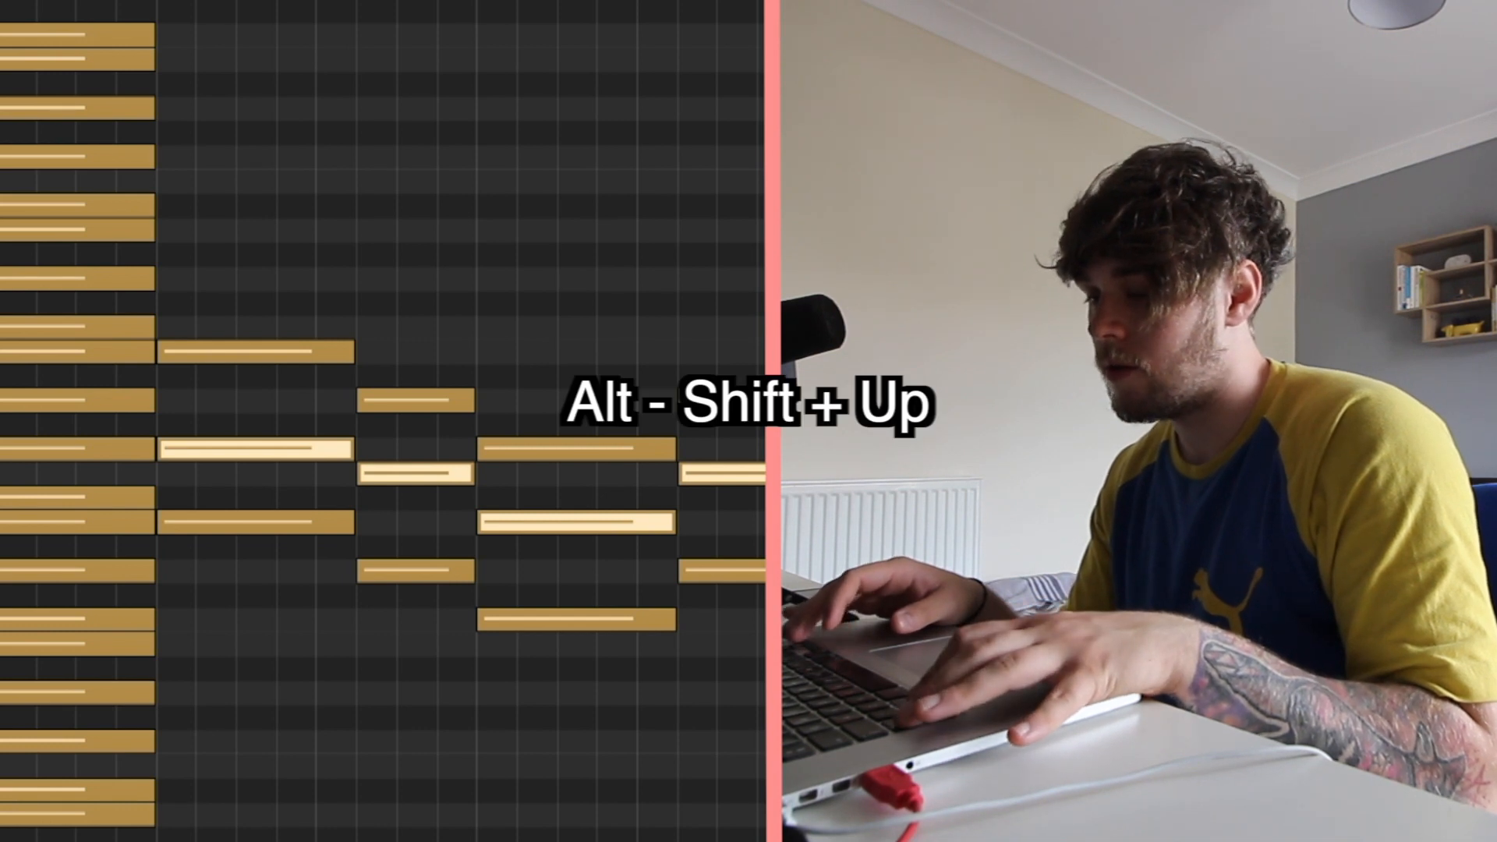
{"action": "key", "text": "Alt+Shift+Up"}
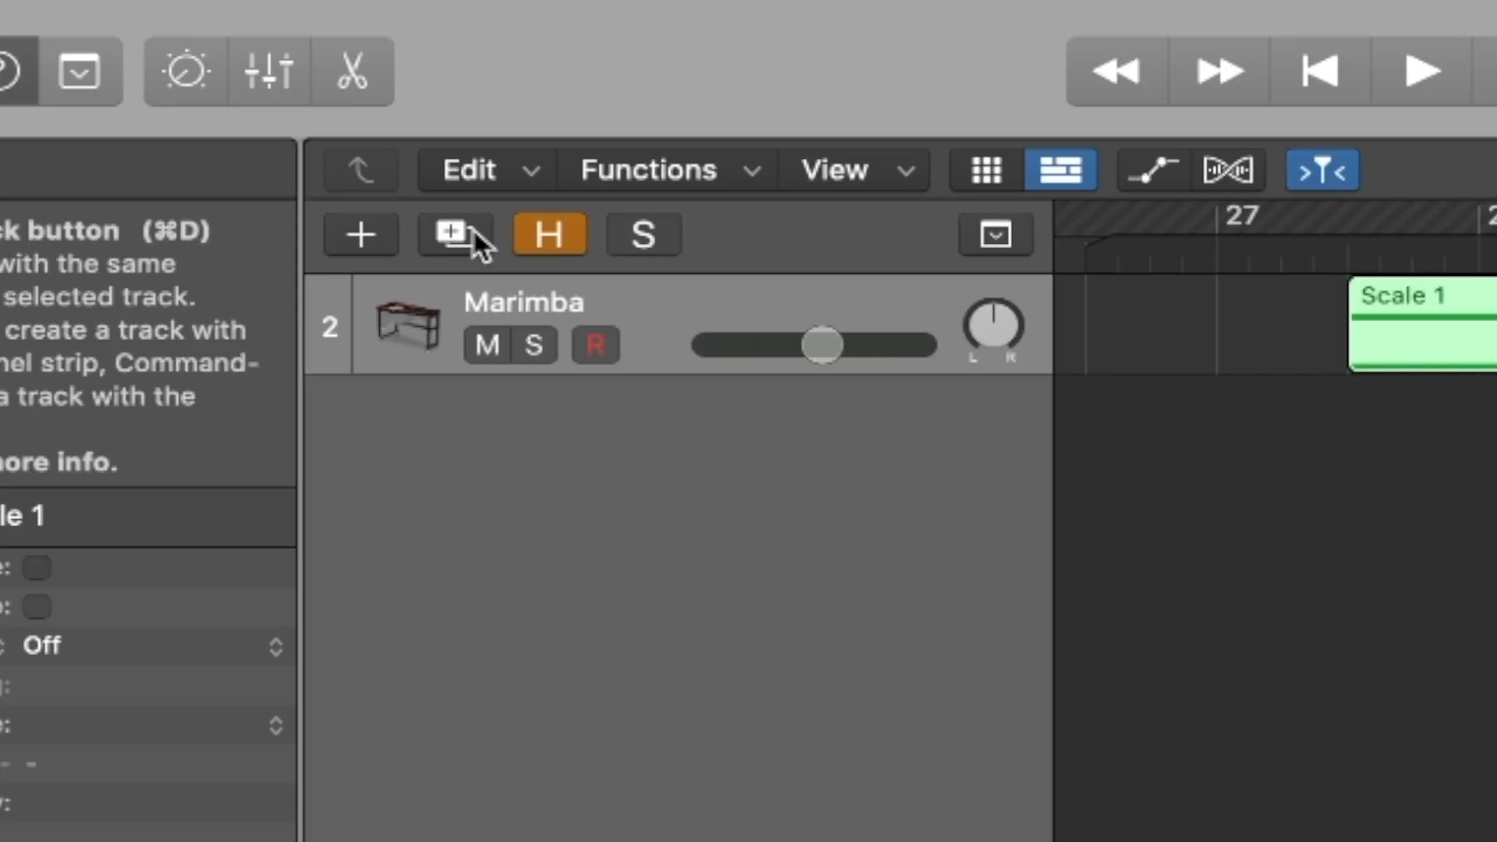
- Duplicate the Marimba track and bring up the Functions menu for its Scale 1 notes
{"action": "left_click", "coordinate": [451, 234]}
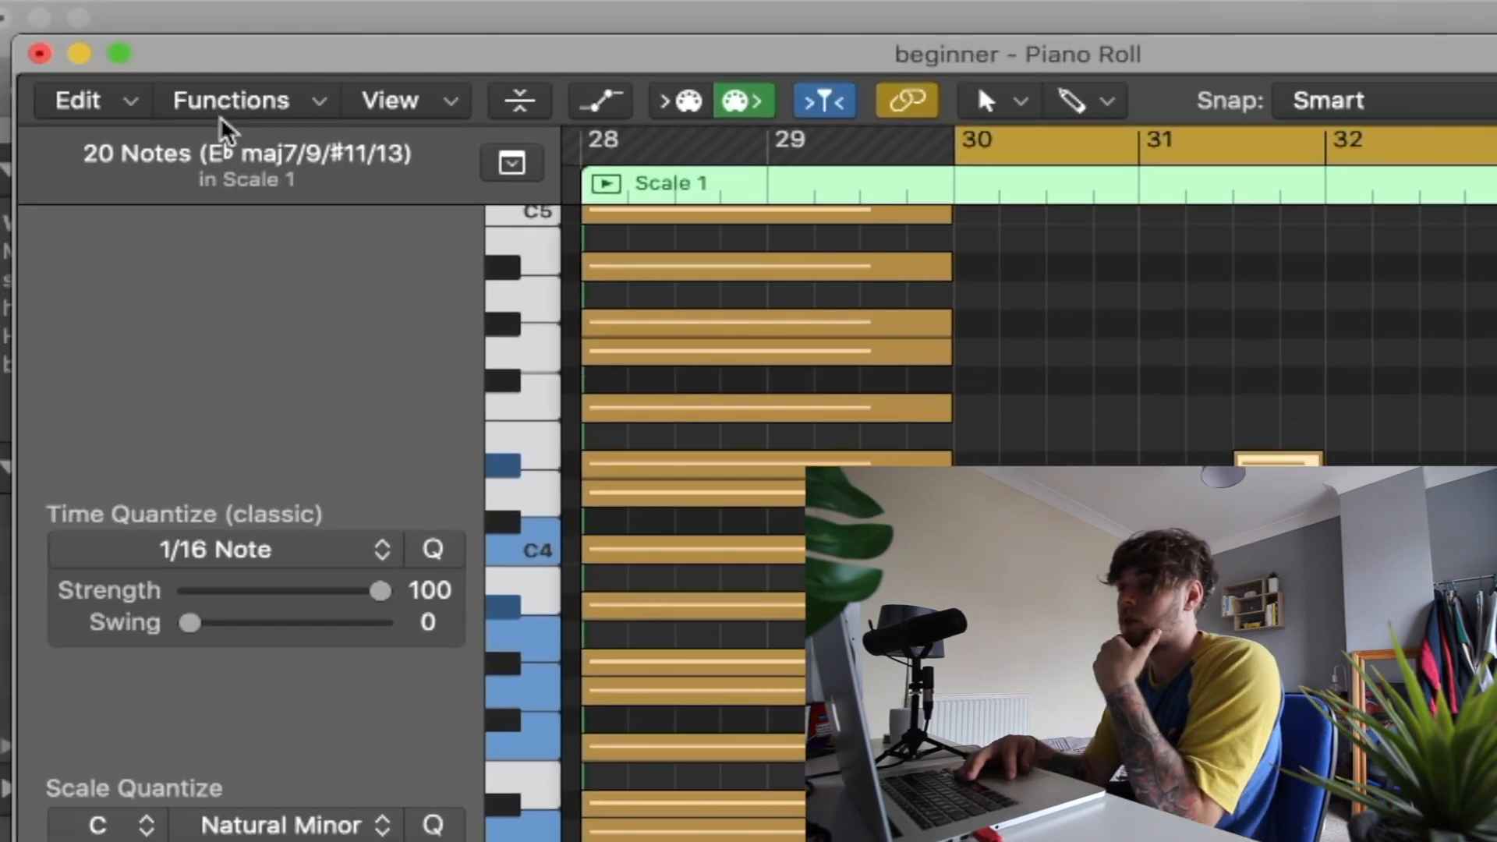
{"action": "left_click", "coordinate": [231, 100]}
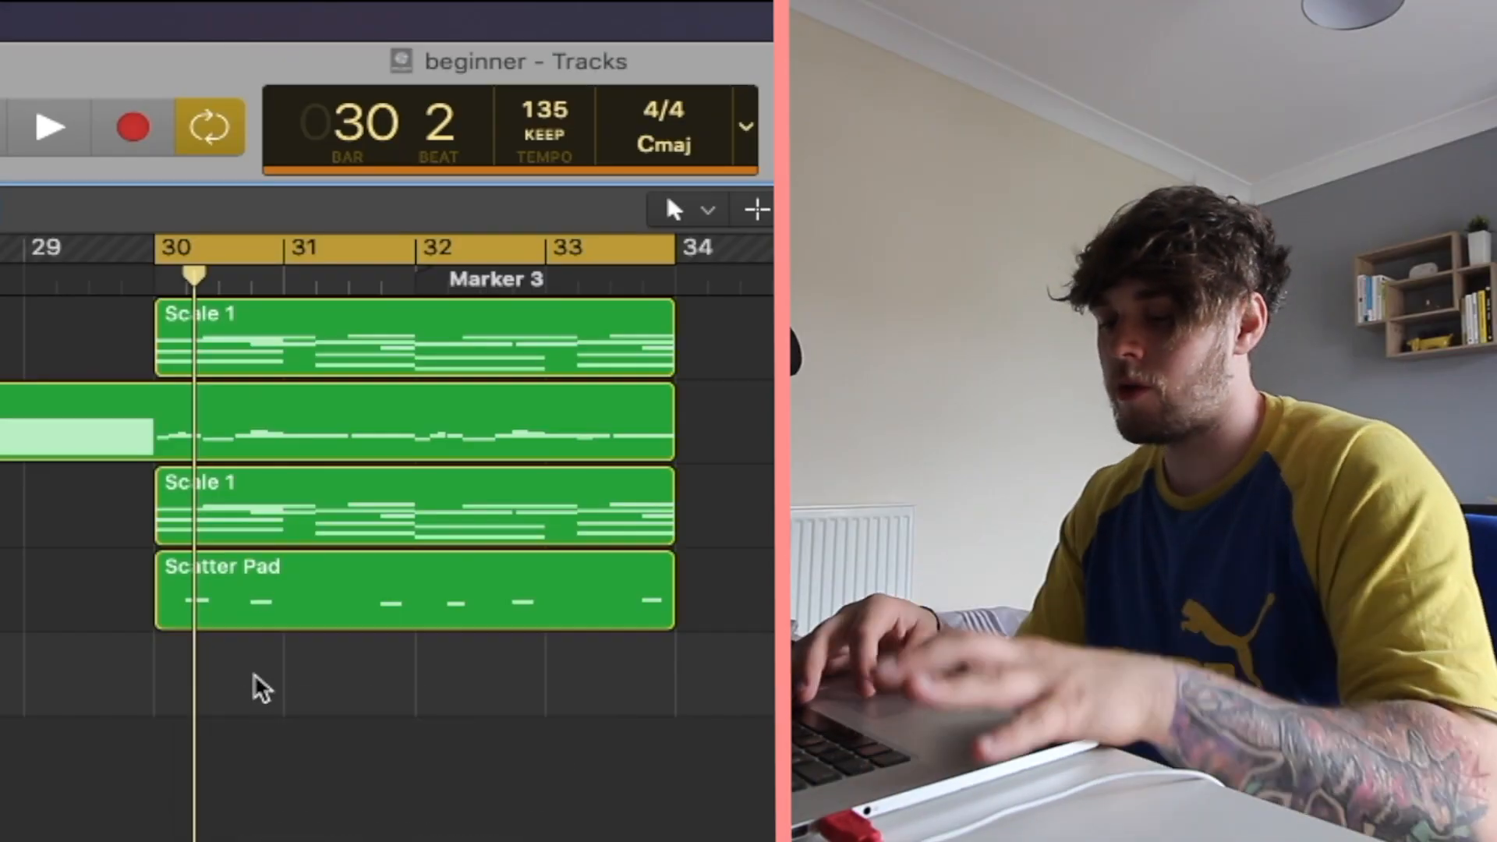
- Create an empty MIDI region in the lane below Scatter Pad and pencil in a first note
{"action": "right_click", "coordinate": [257, 686]}
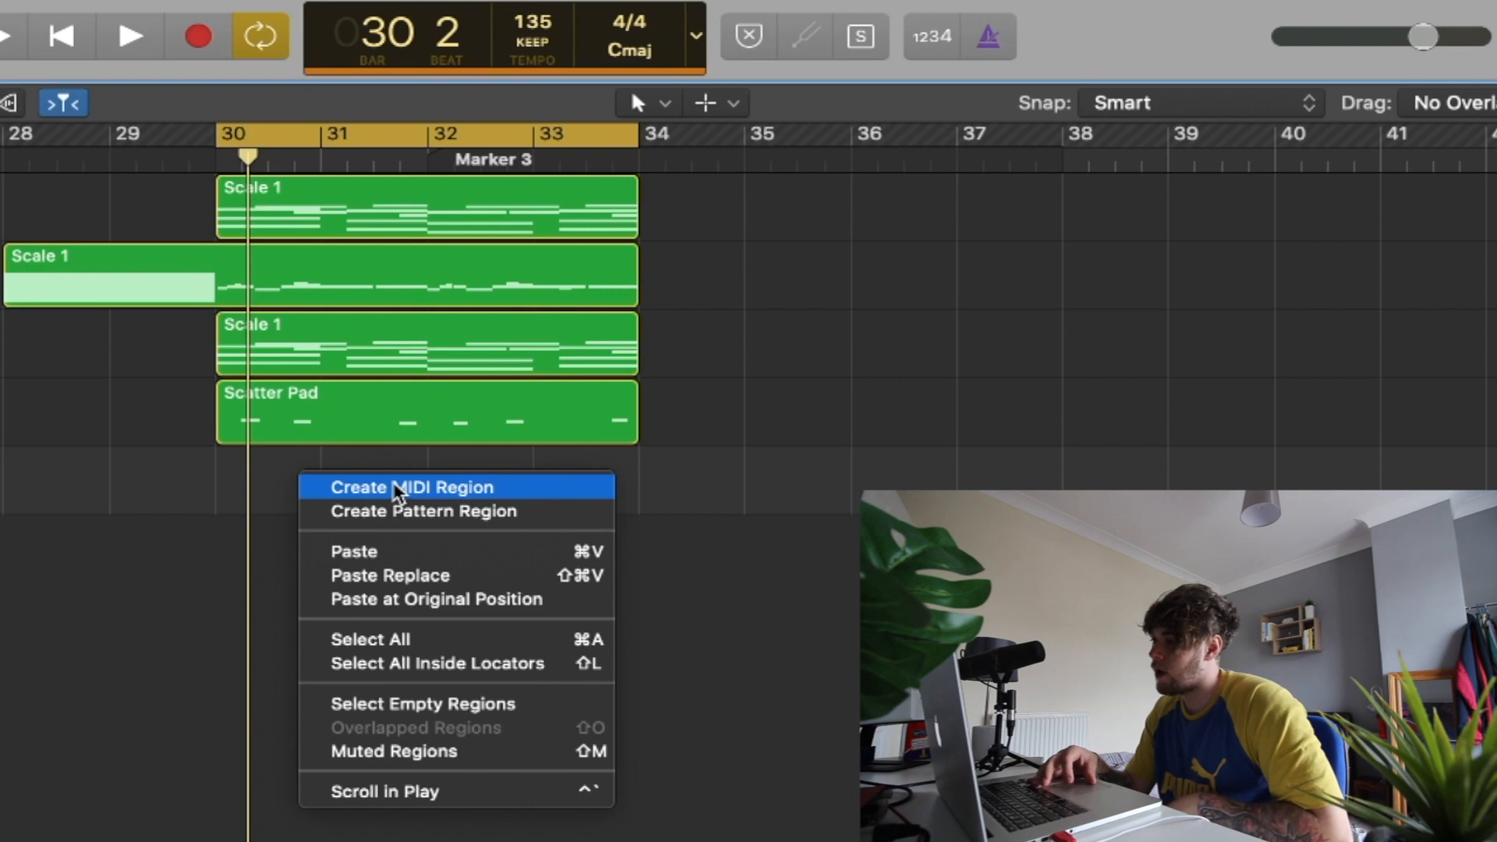
{"action": "left_click", "coordinate": [406, 486]}
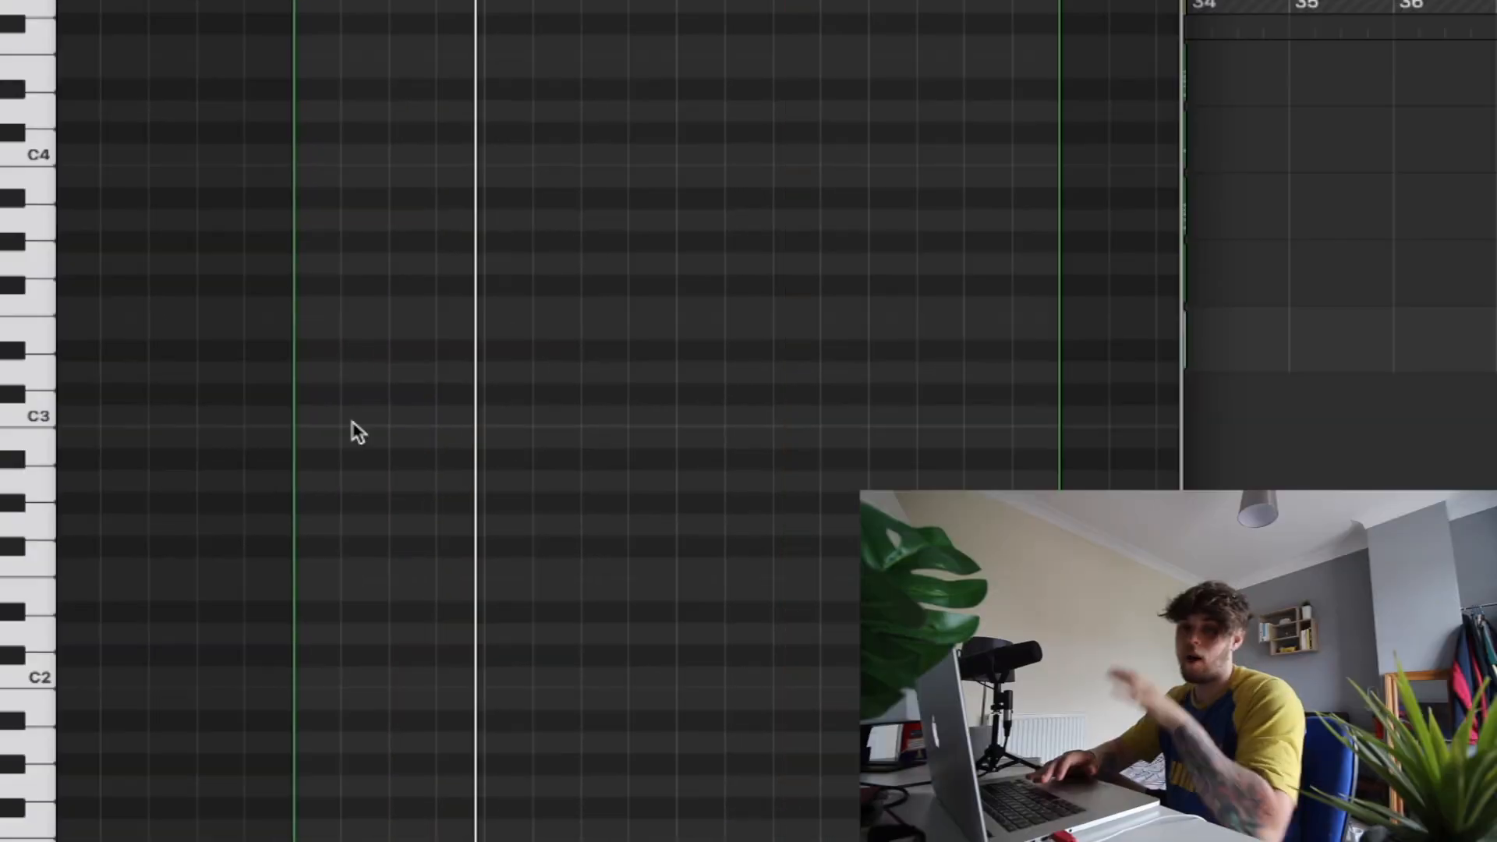
{"action": "mouse_move", "coordinate": [371, 441]}
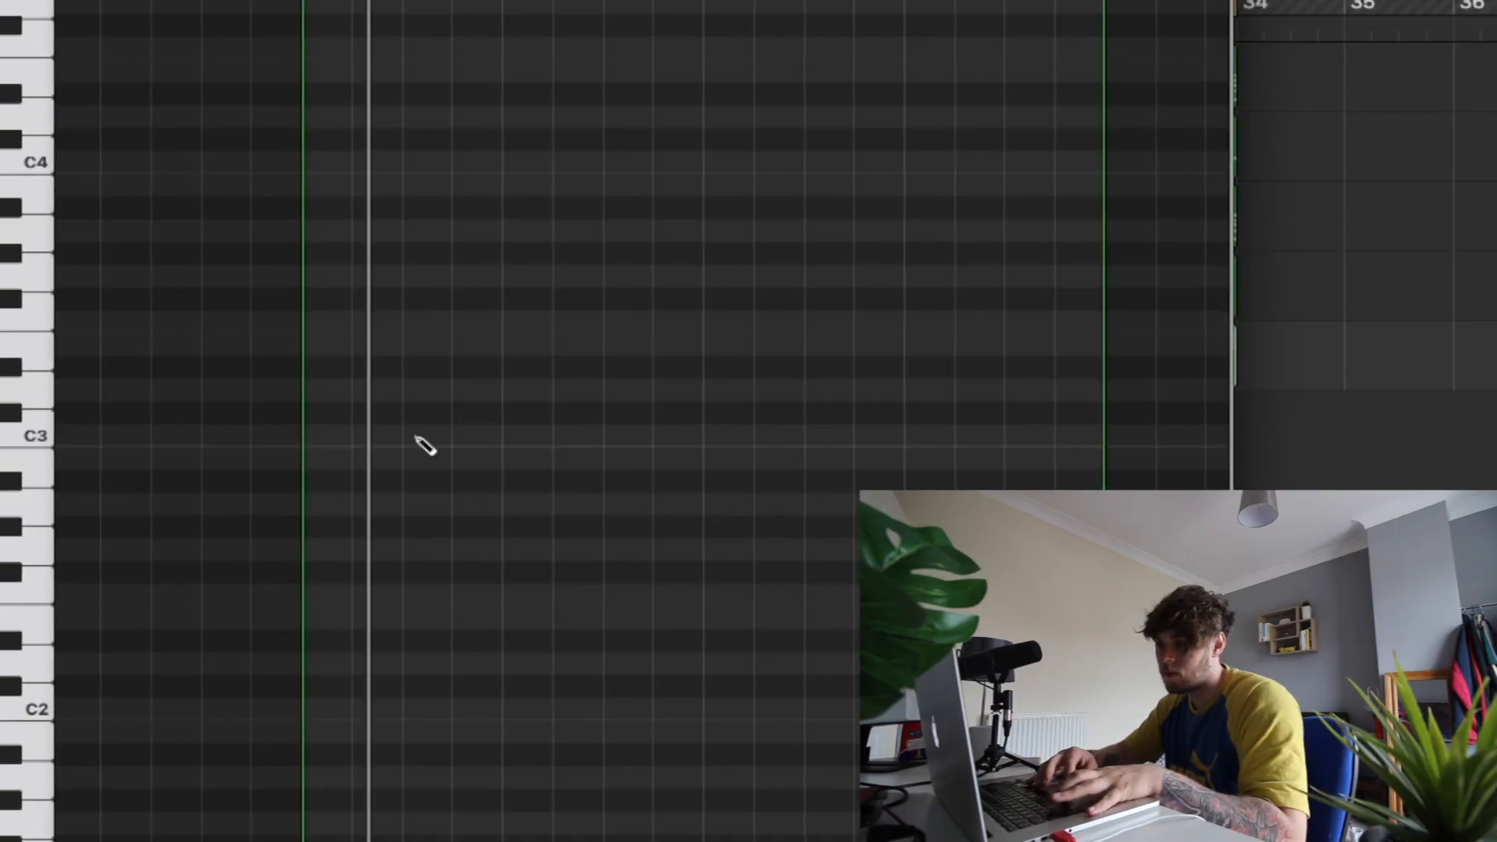
{"action": "left_click", "coordinate": [406, 435]}
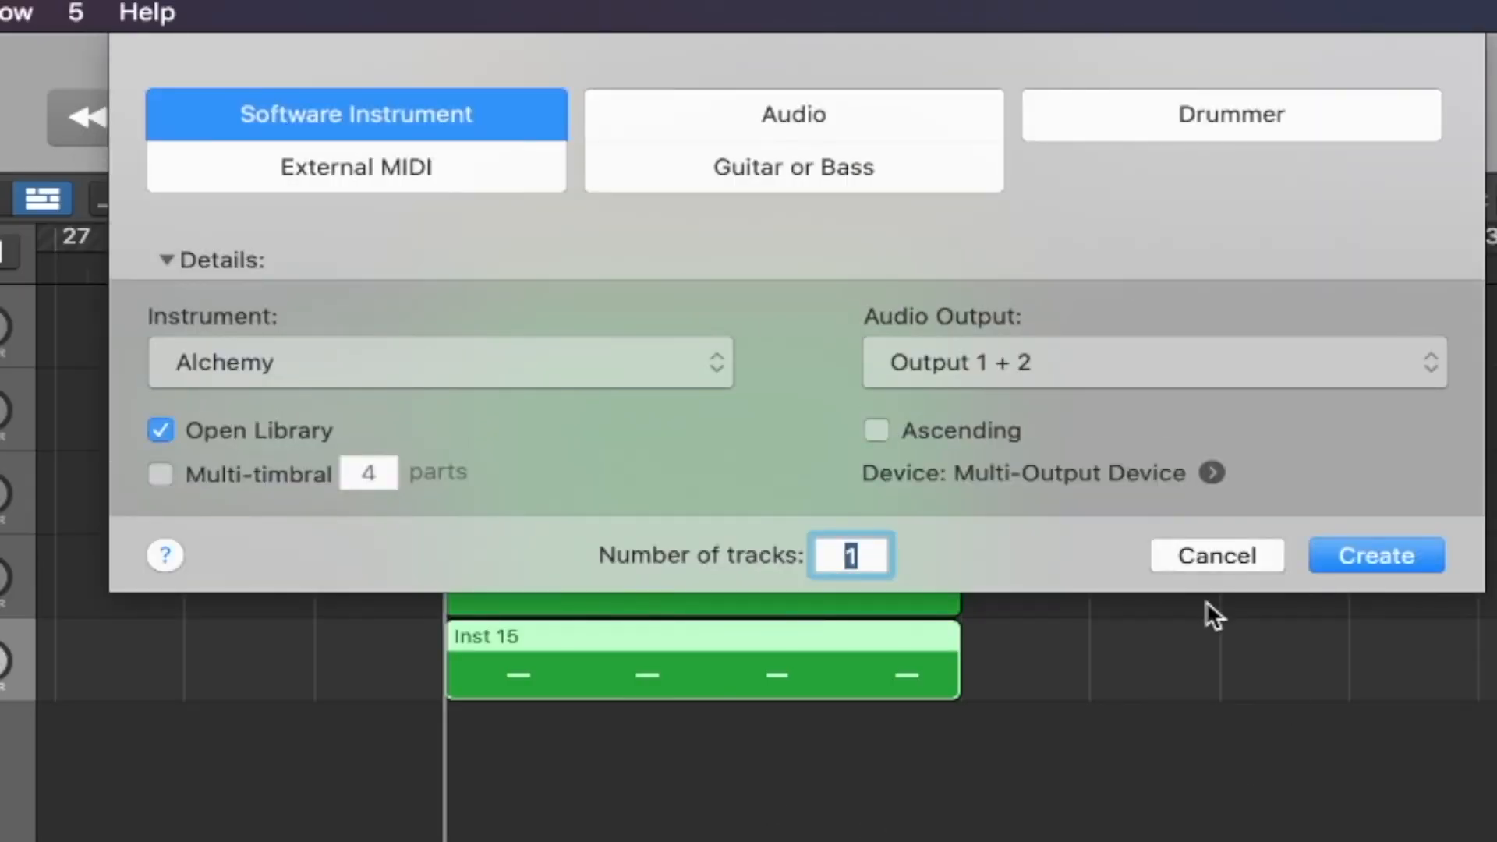
- Confirm creating the new Alchemy software instrument track
{"action": "left_click", "coordinate": [1376, 555]}
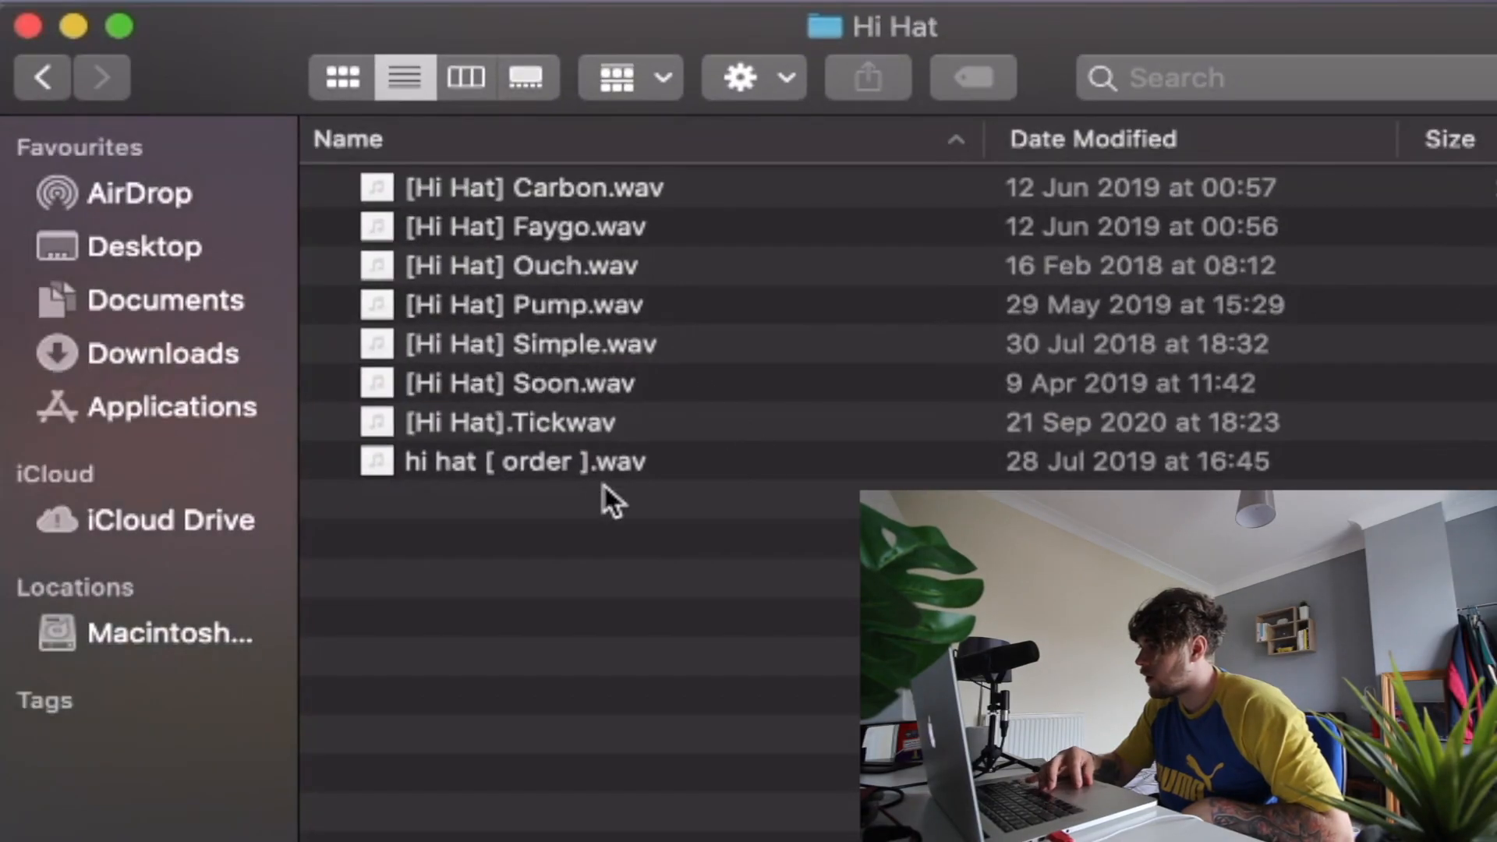
{"action": "mouse_move", "coordinate": [549, 376]}
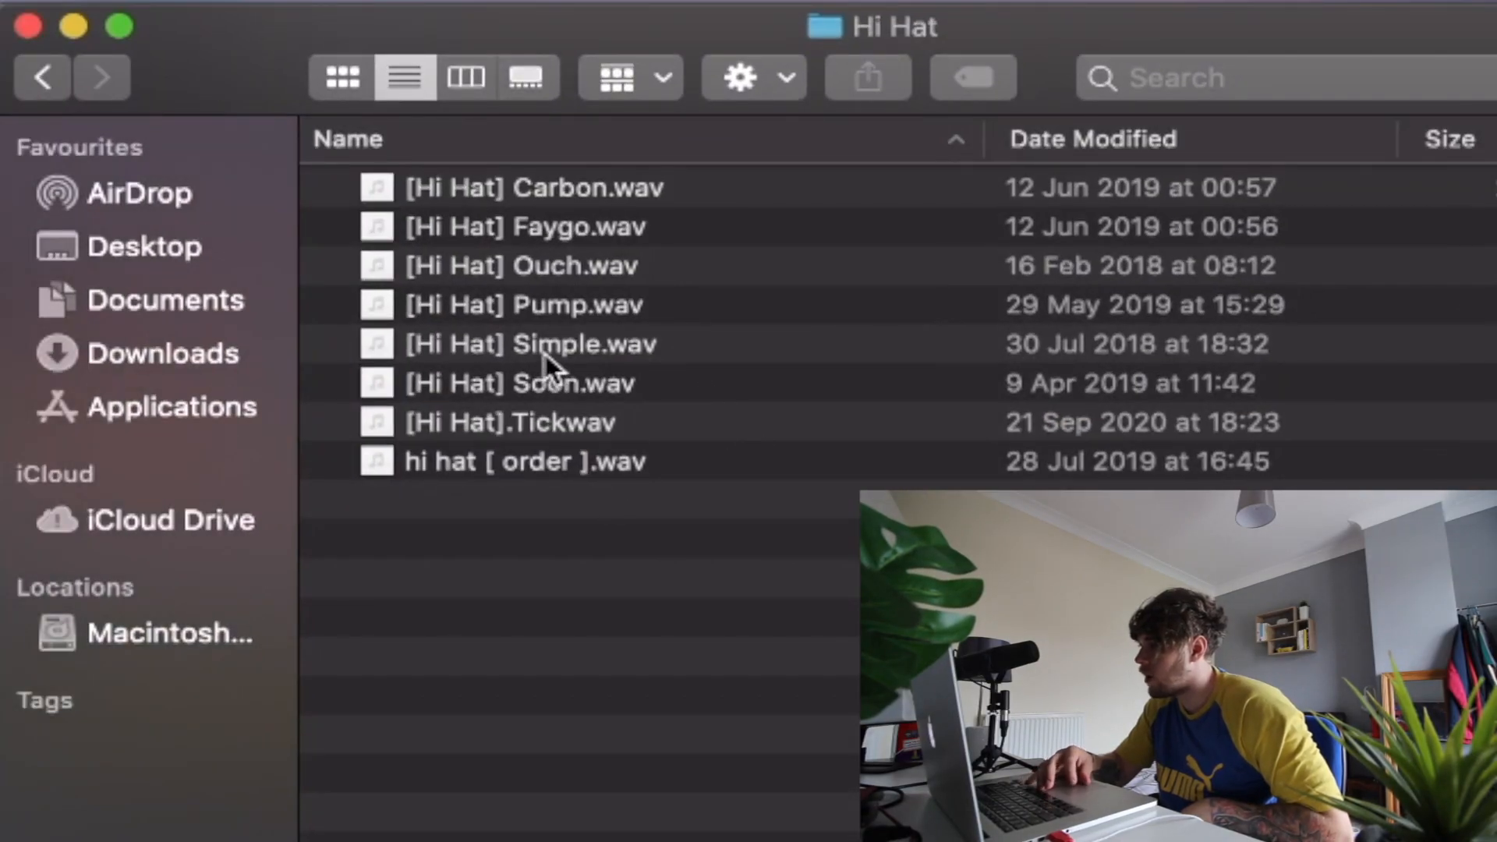